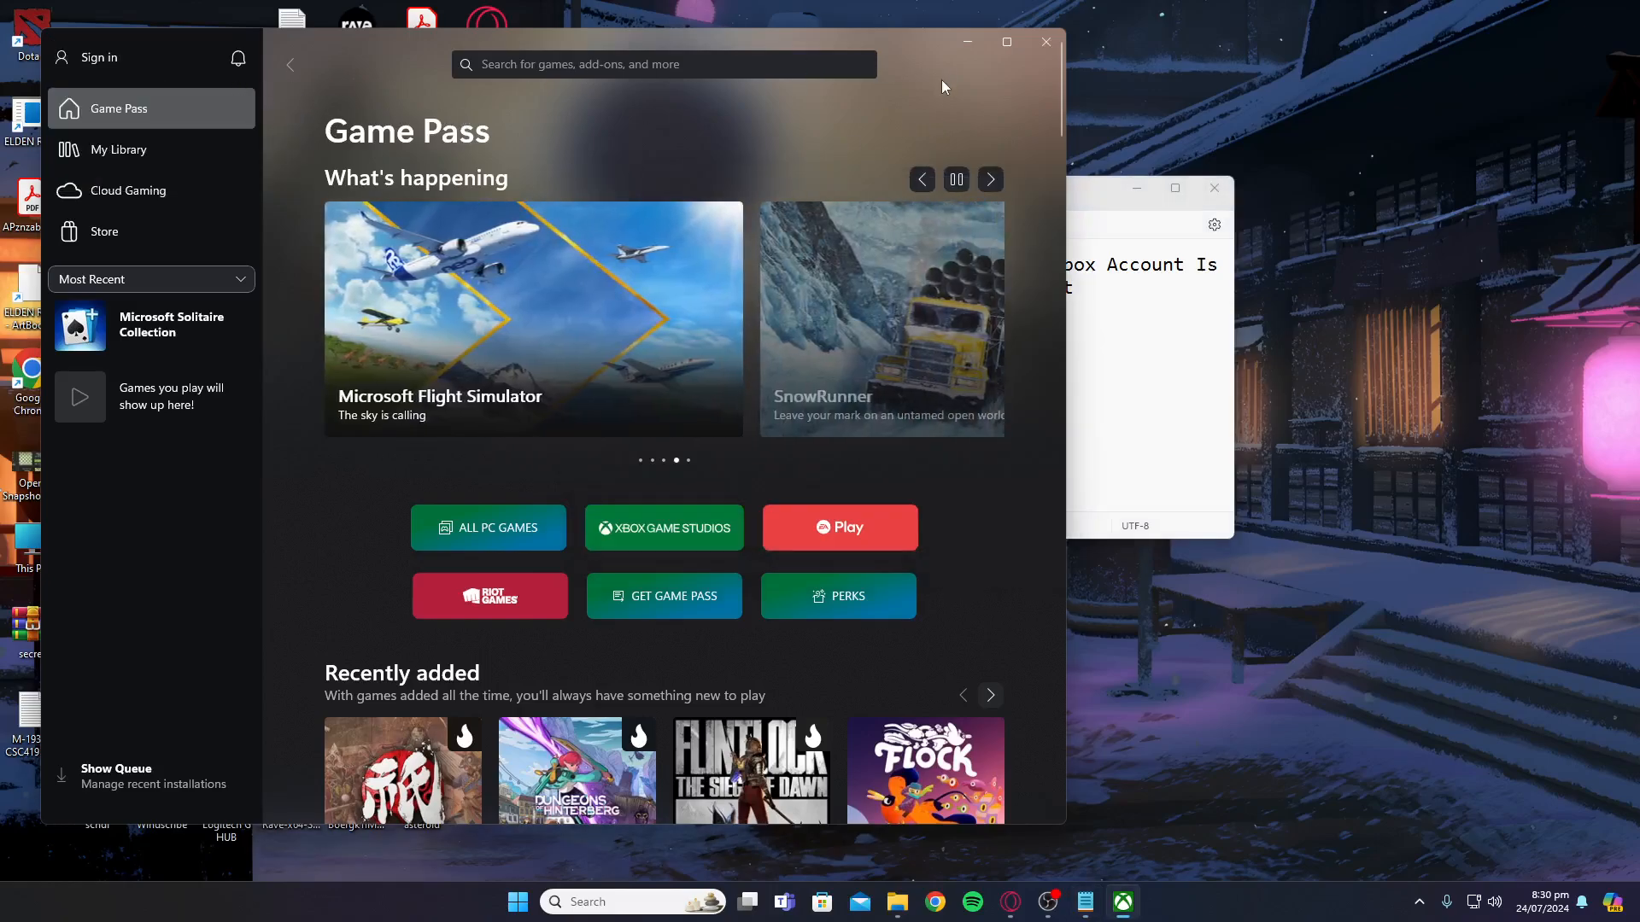
mouse_move(99, 56)
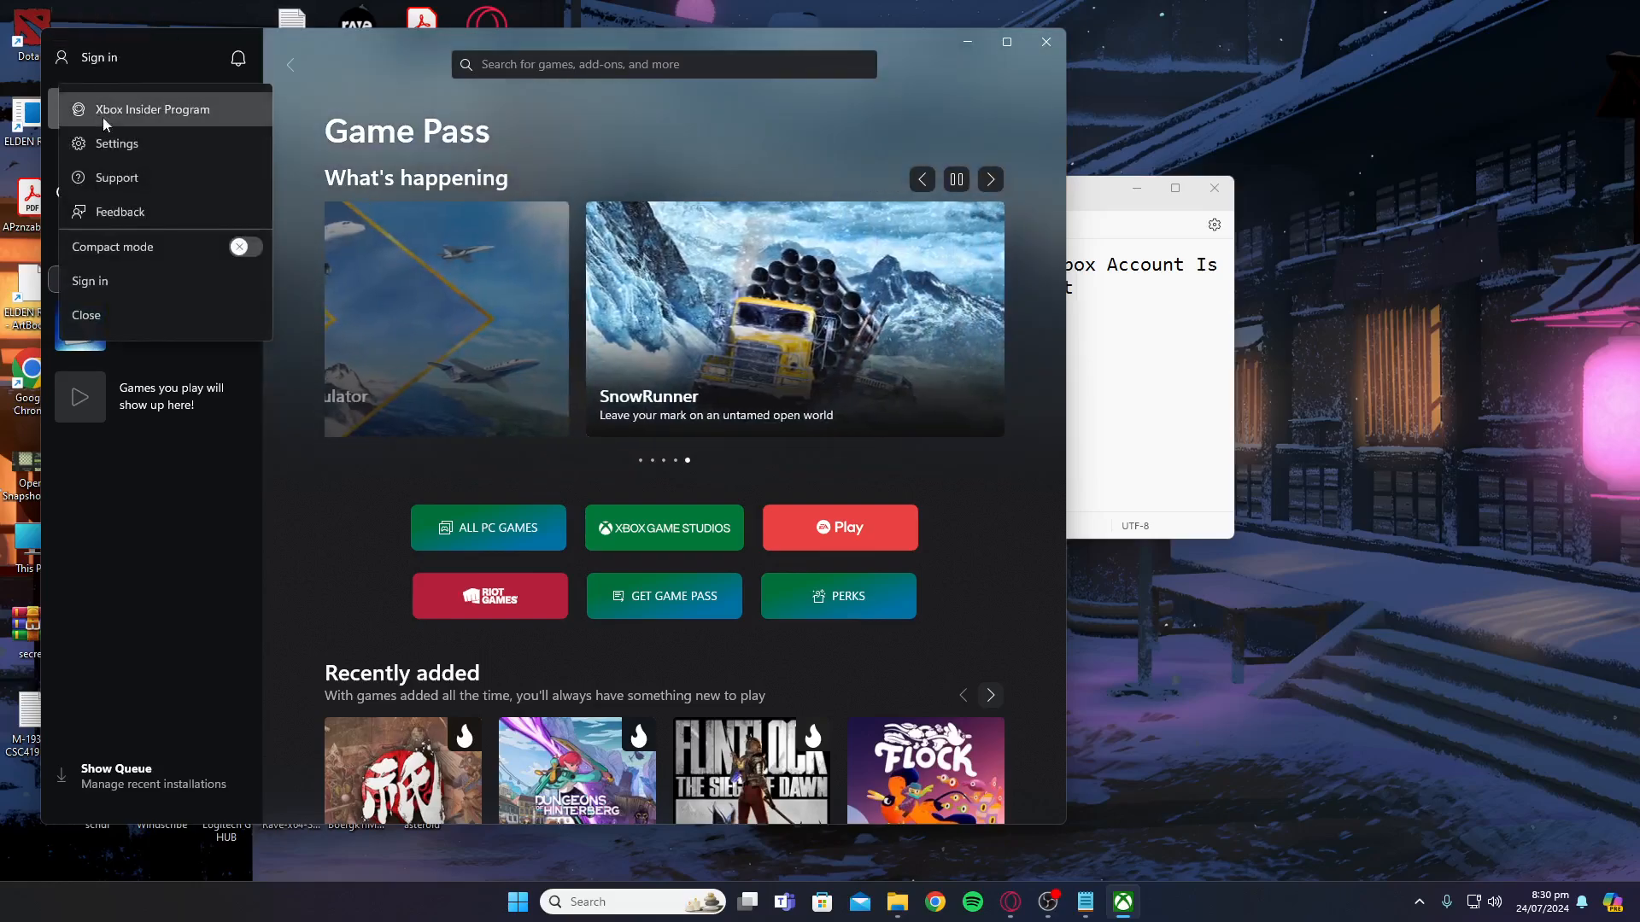
mouse_move(525, 129)
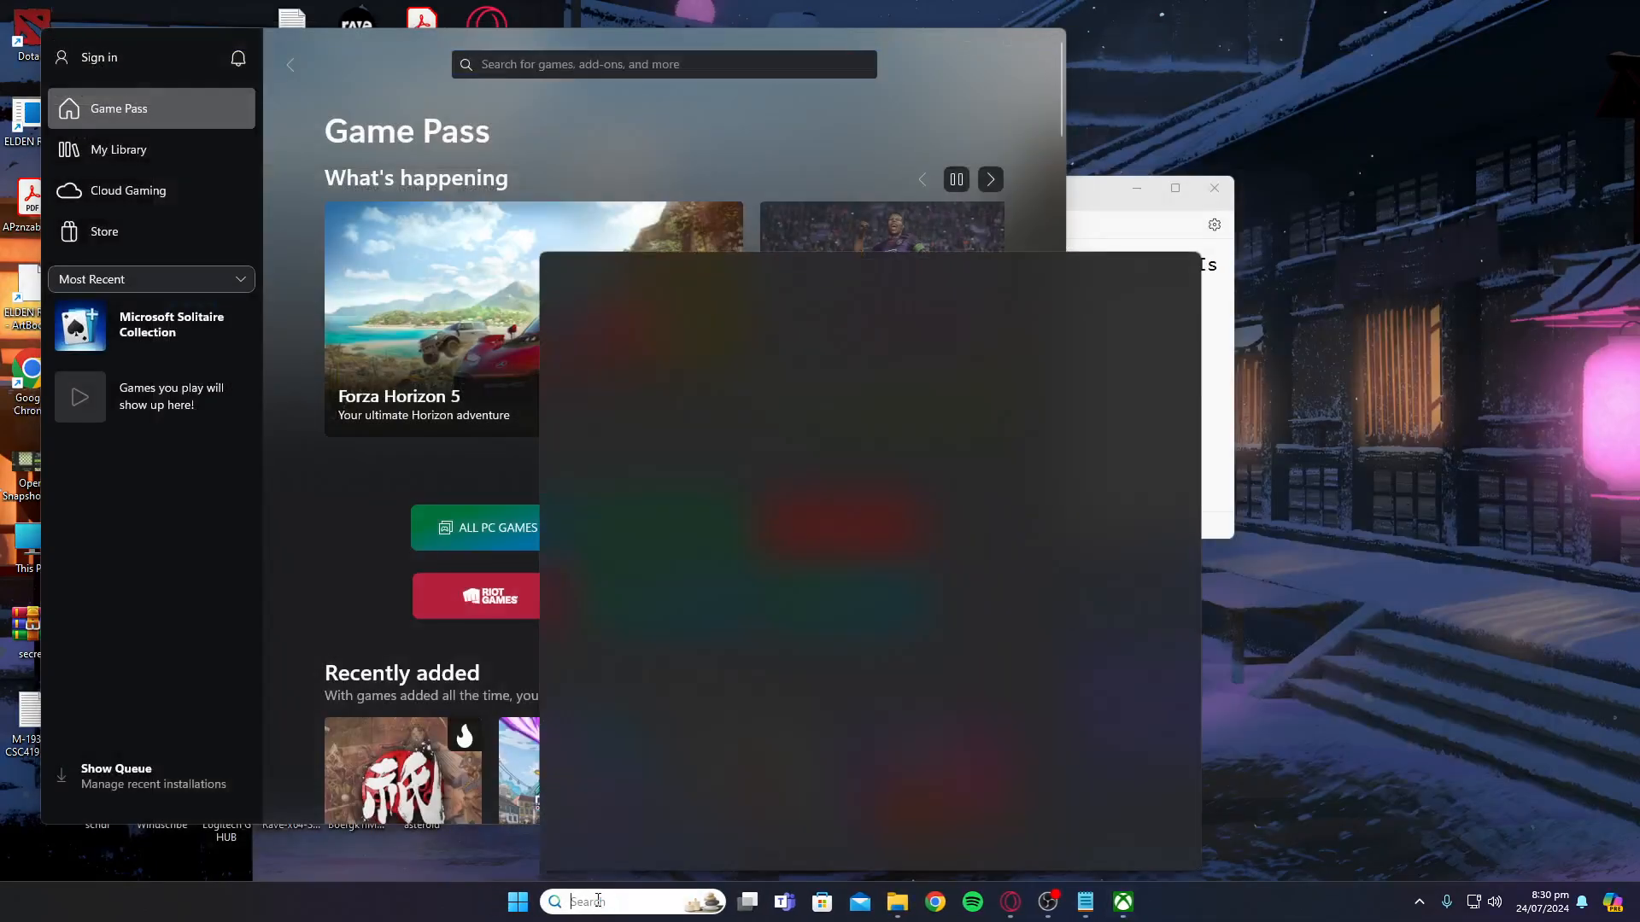
Search Windows for "microsof" to bring up Microsoft Store
type("microsof")
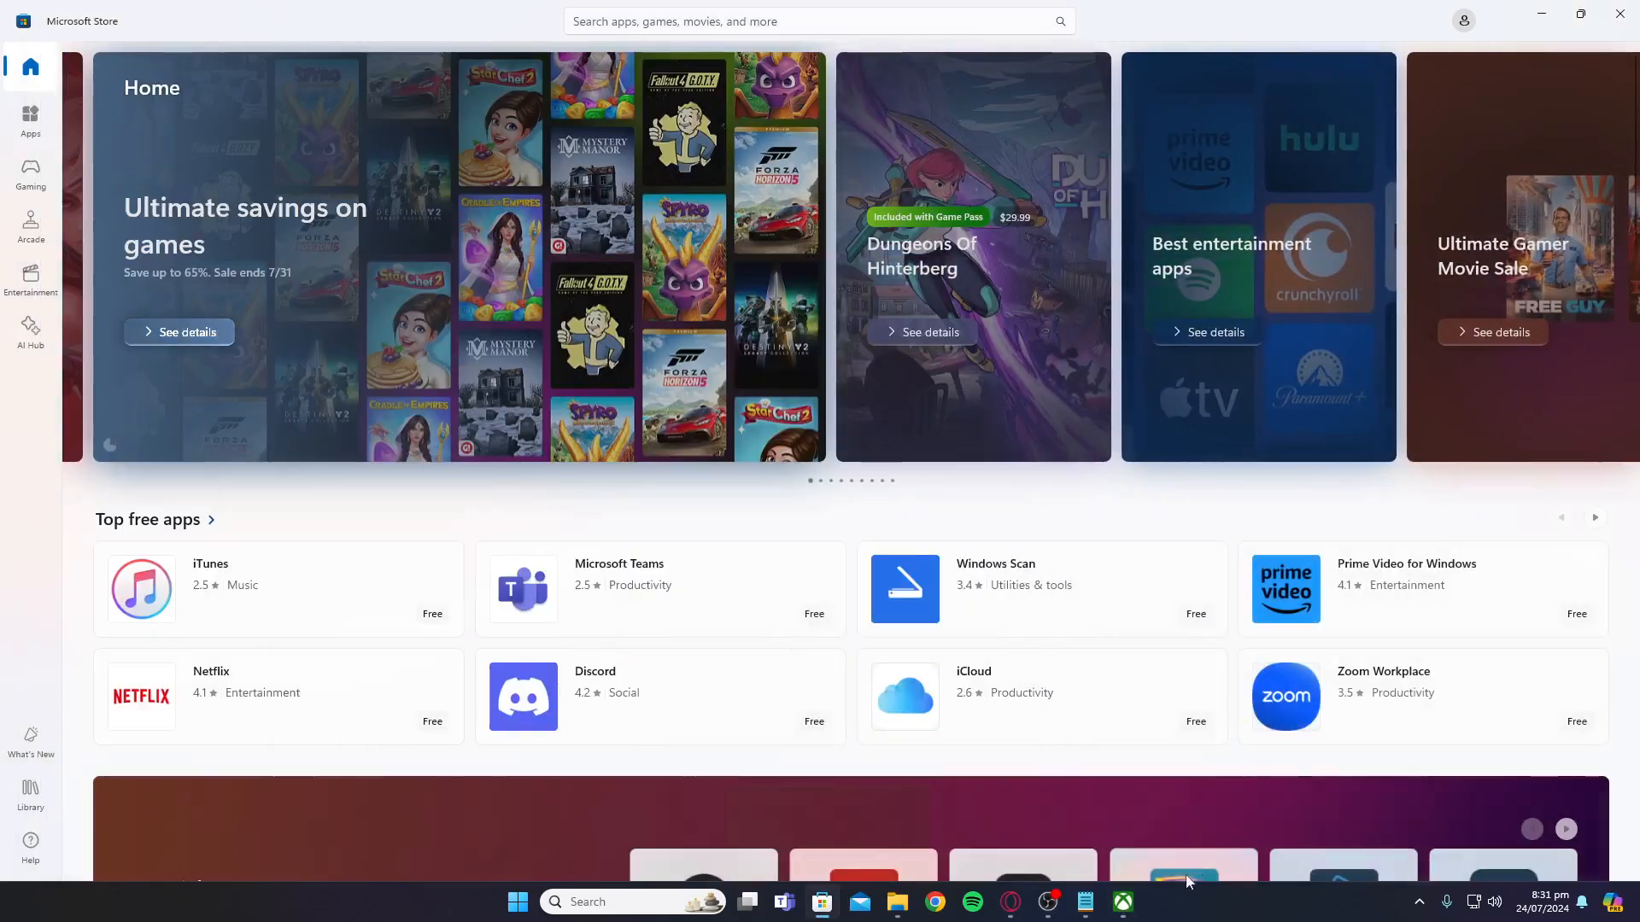
View the Store profile's Sign in options, then close Microsoft Store
left_click(1462, 20)
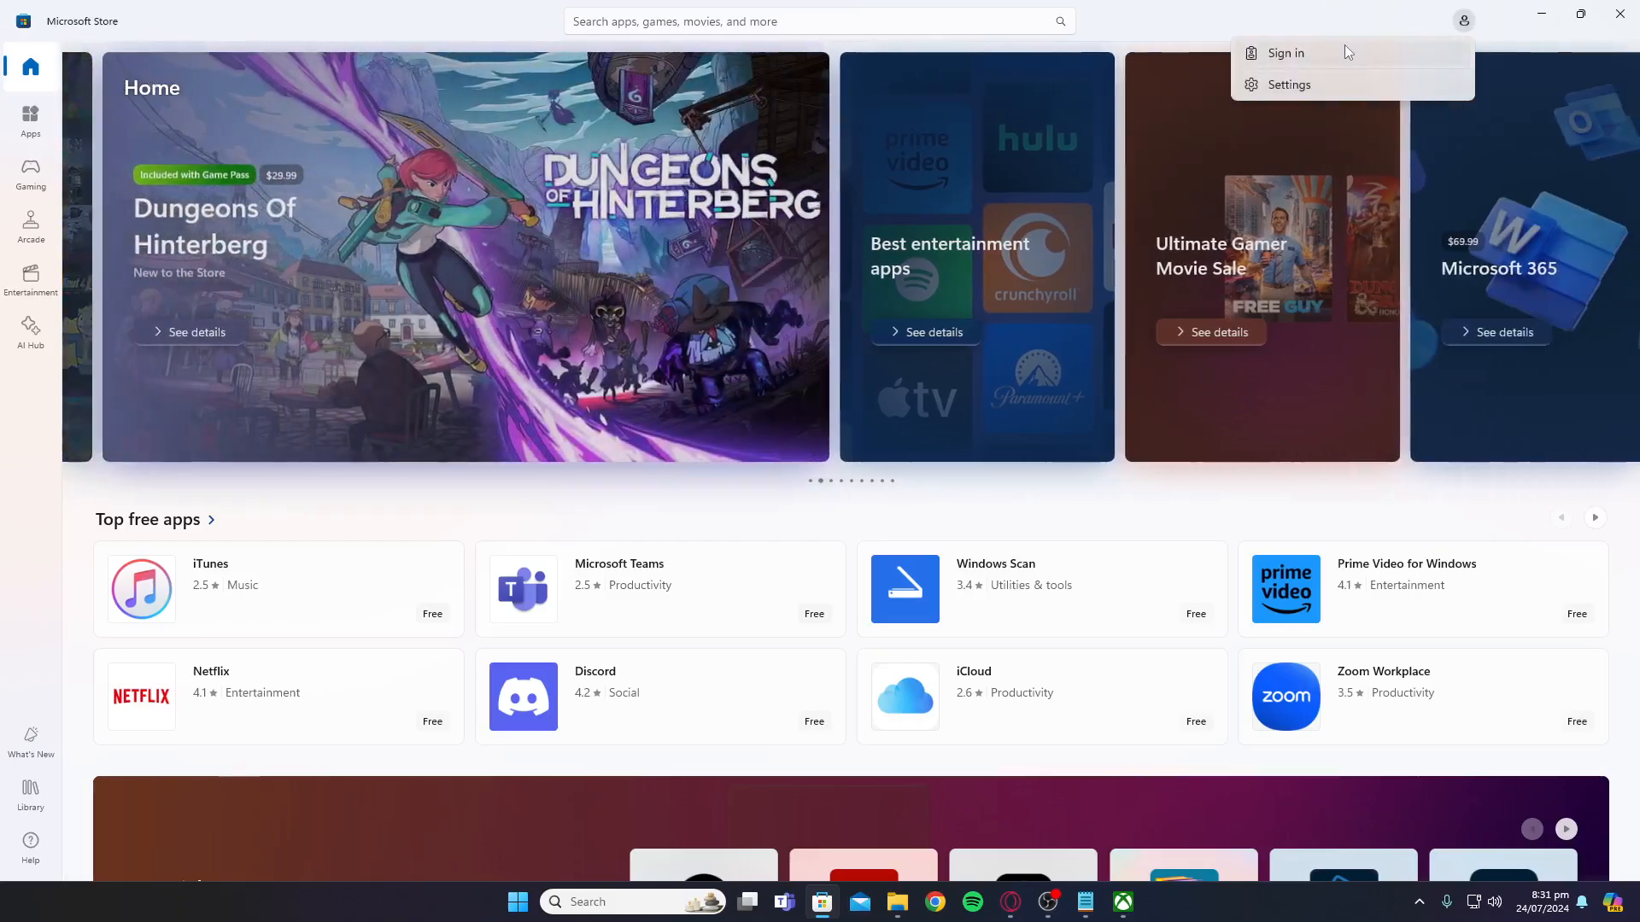
mouse_move(1296, 434)
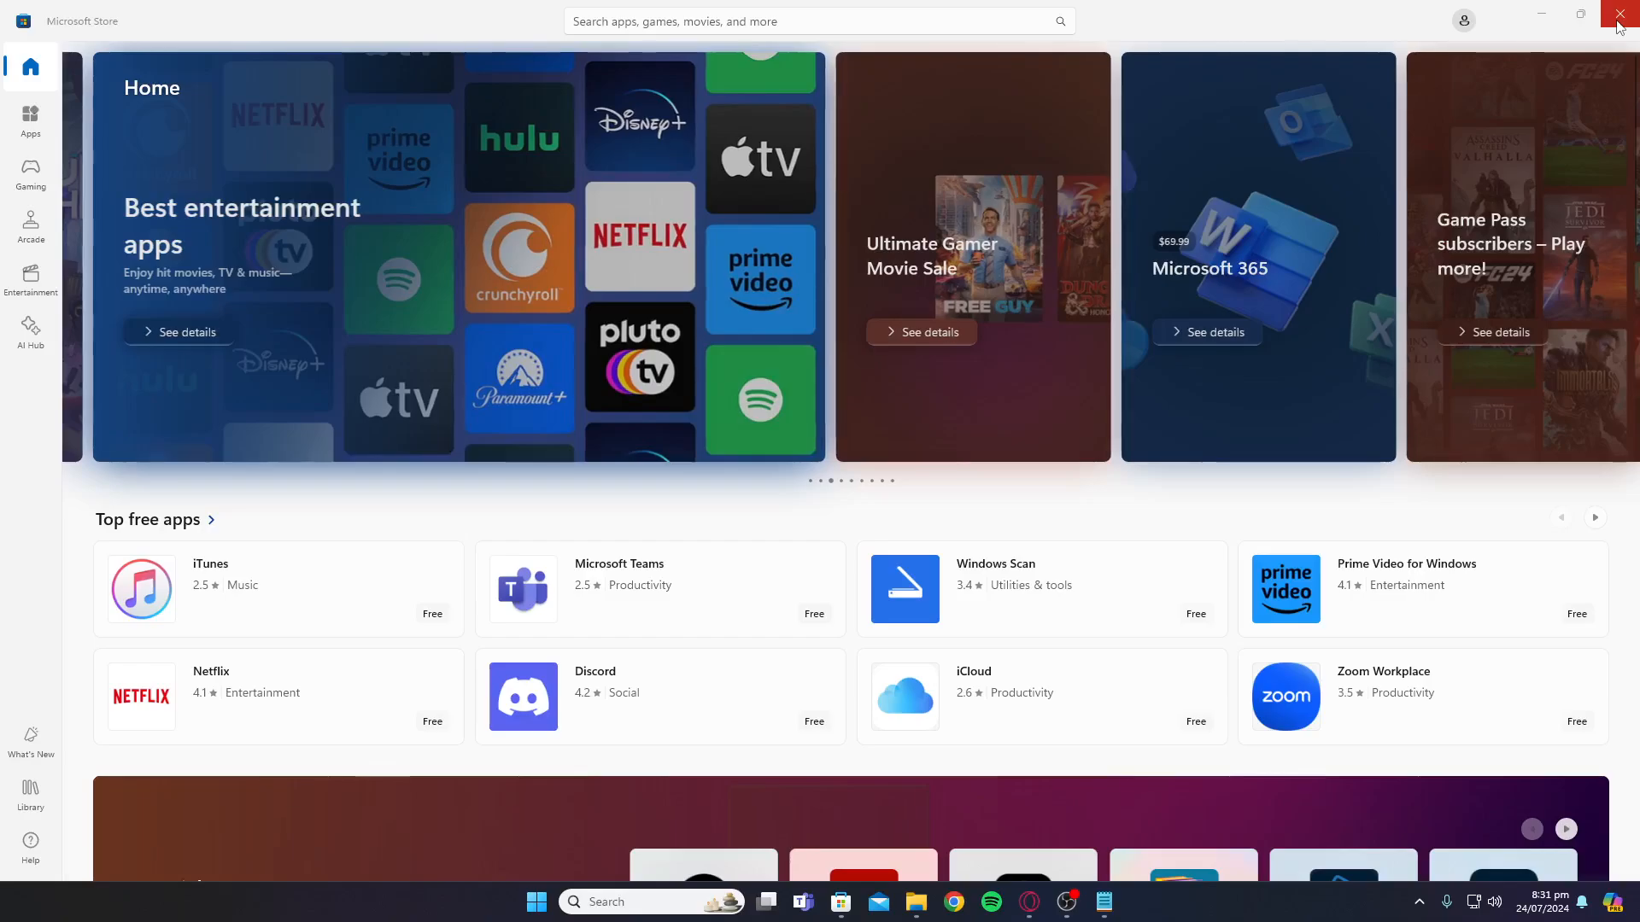
left_click(1619, 14)
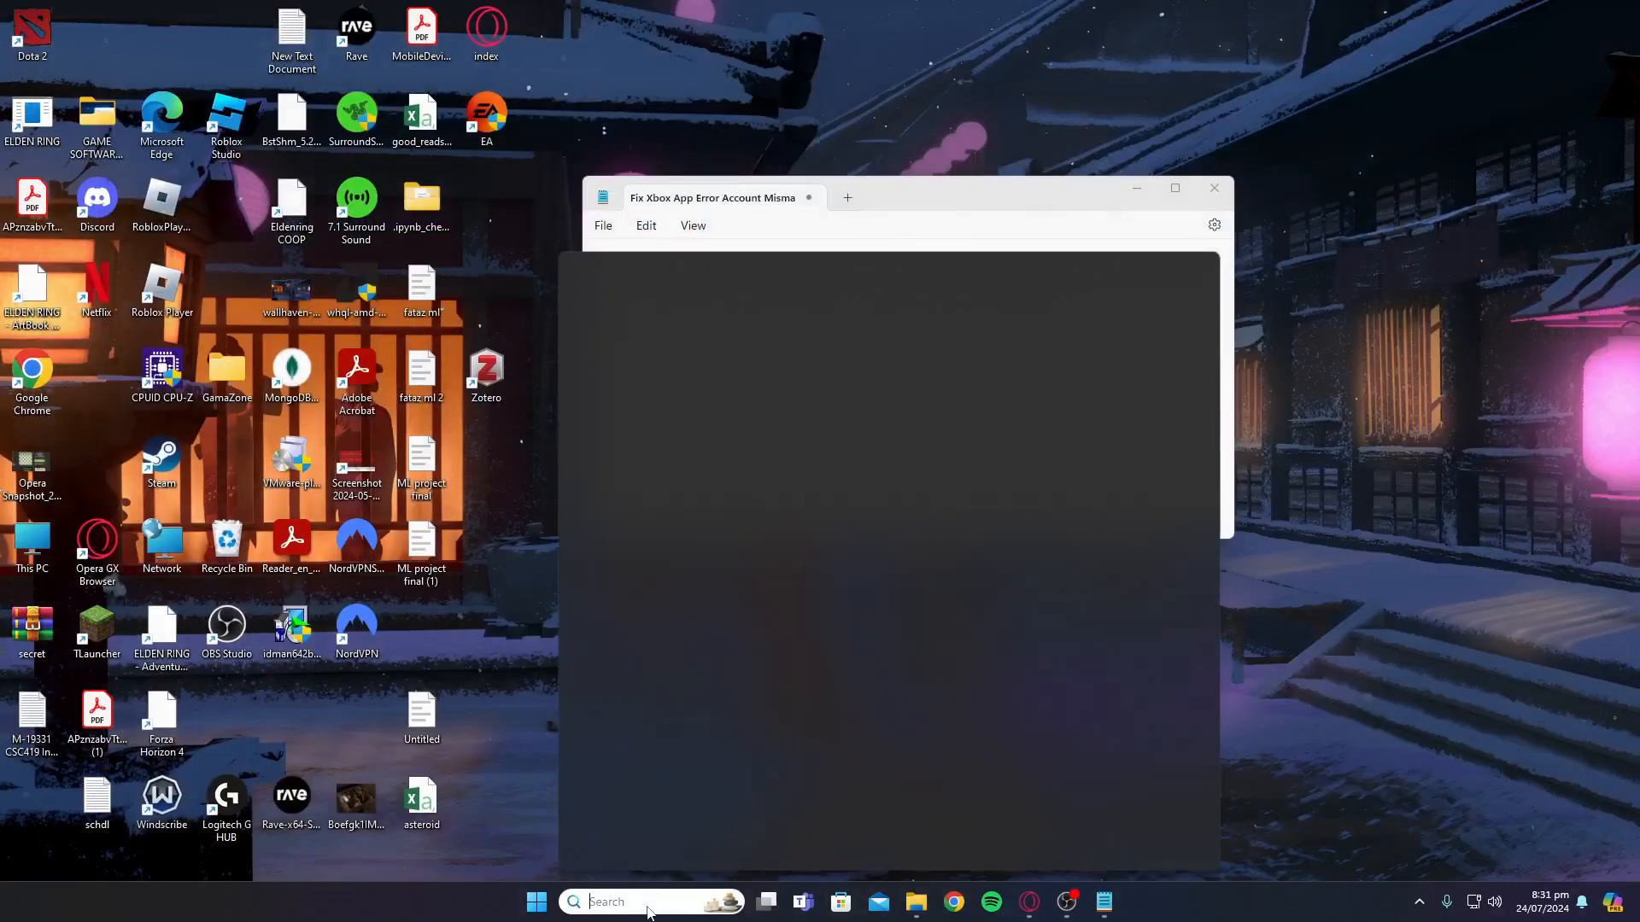